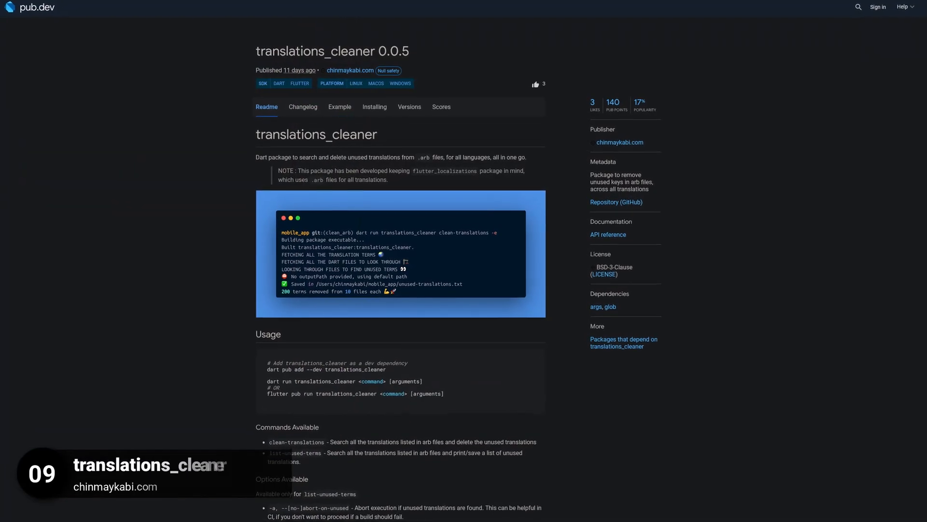
# - Move from the translations_cleaner 0.0.5 page on to the flame_isolate 0.1.1 package page
pyautogui.click(401, 255)
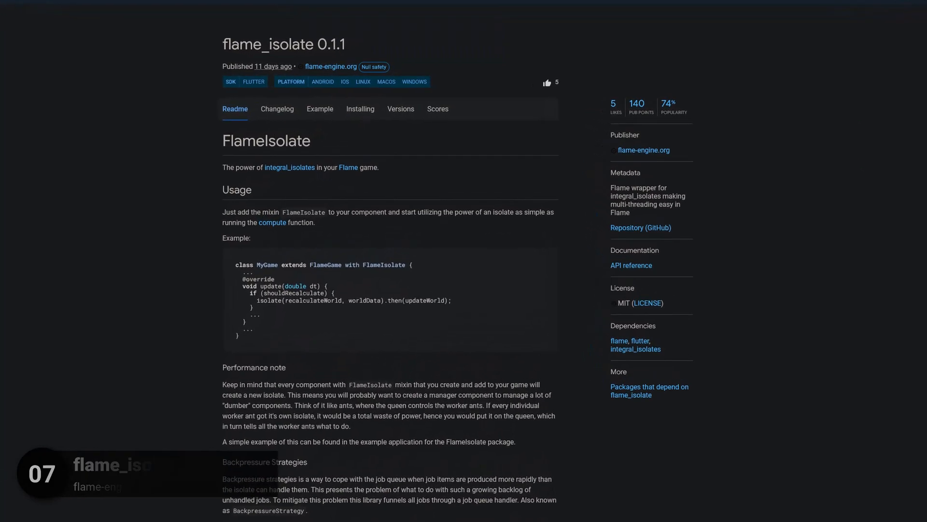
# - Scroll through the psqlite 2.0.0 Readme on its package page
pyautogui.scroll(-3)
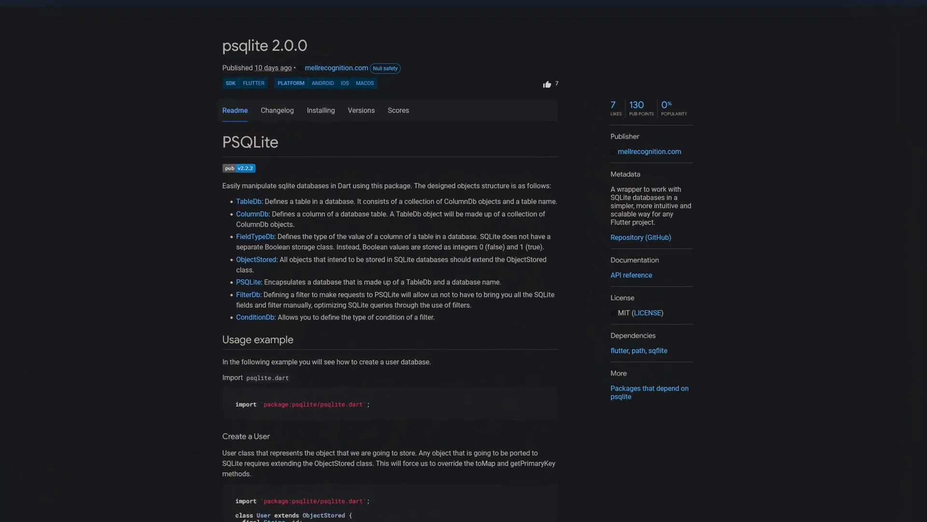
pyautogui.scroll(-3)
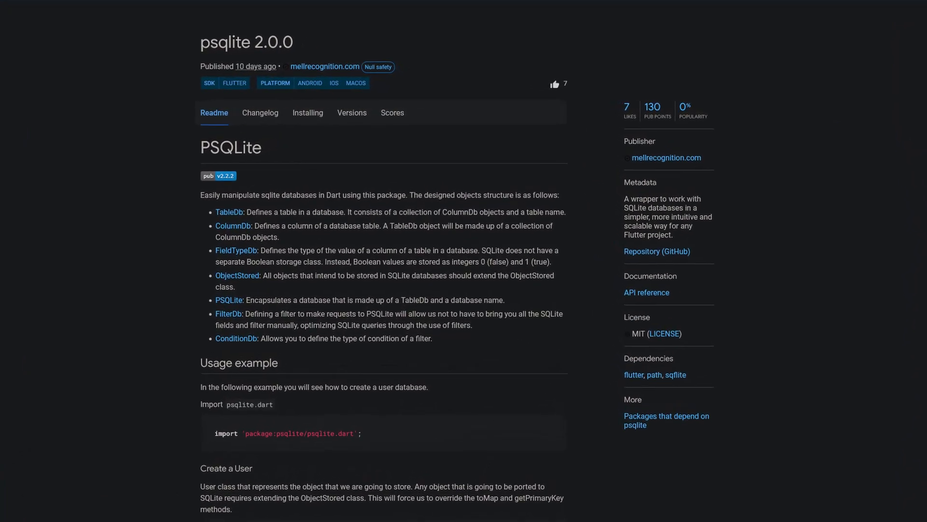
pyautogui.scroll(-3)
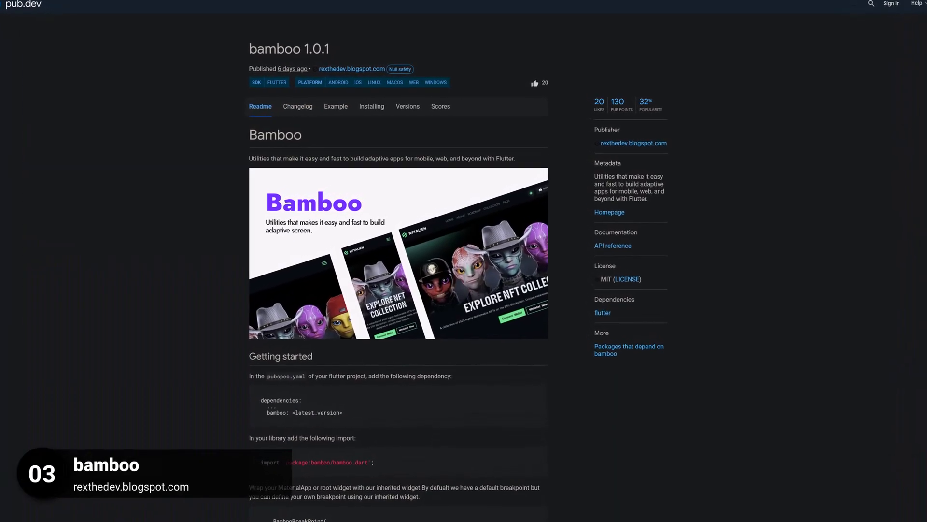
# - Scroll through the bamboo 1.0.1 readme, then the injecteo 1.0.0 contents list
pyautogui.scroll(-3)
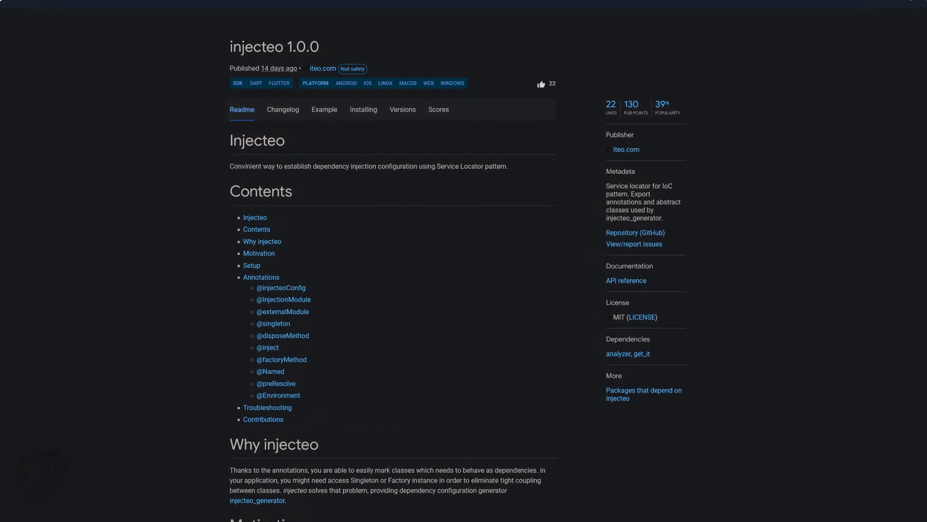
pyautogui.scroll(-3)
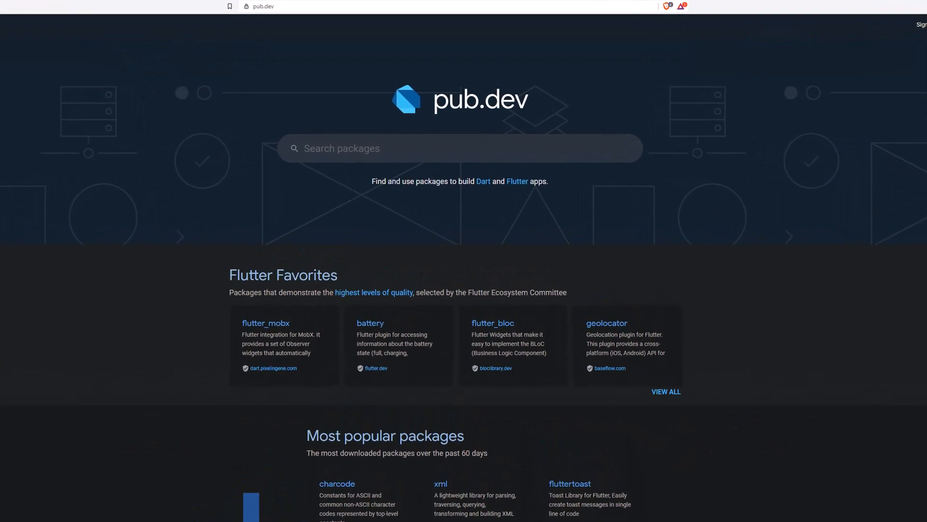
# - Scroll the pub.dev homepage down to the Flutter Favorites, including battery and geolocator
pyautogui.scroll(-3)
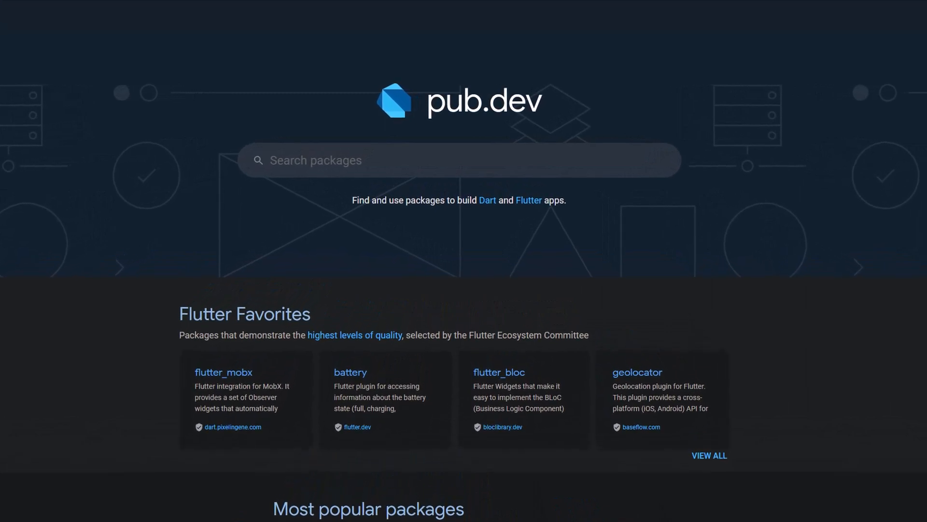
pyautogui.scroll(-3)
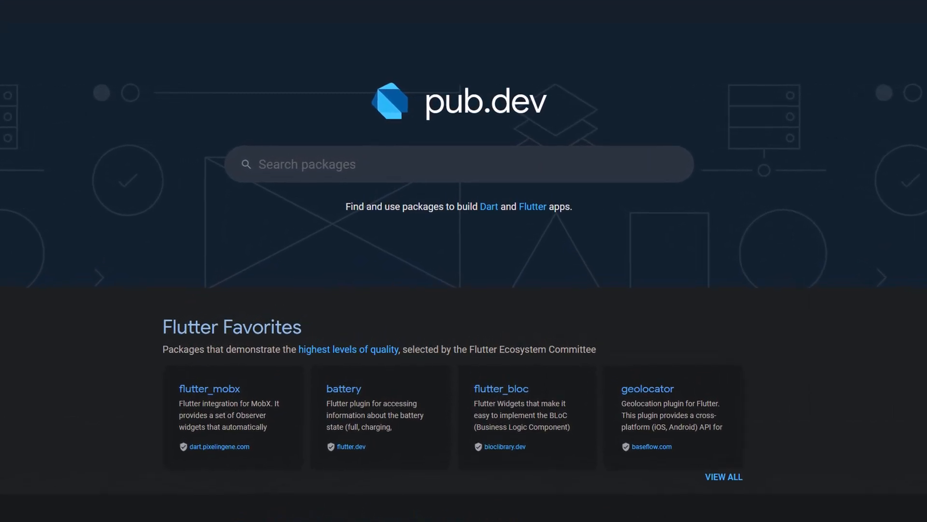